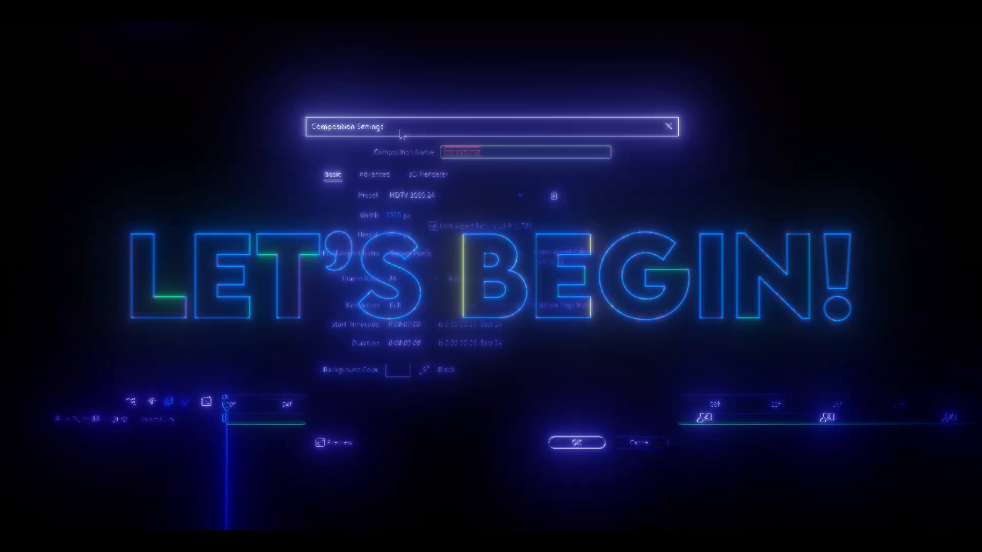
Confirm the Composition Settings for 'my settings' at HDTV 1080 24.
{"action": "left_click", "coordinate": [575, 445]}
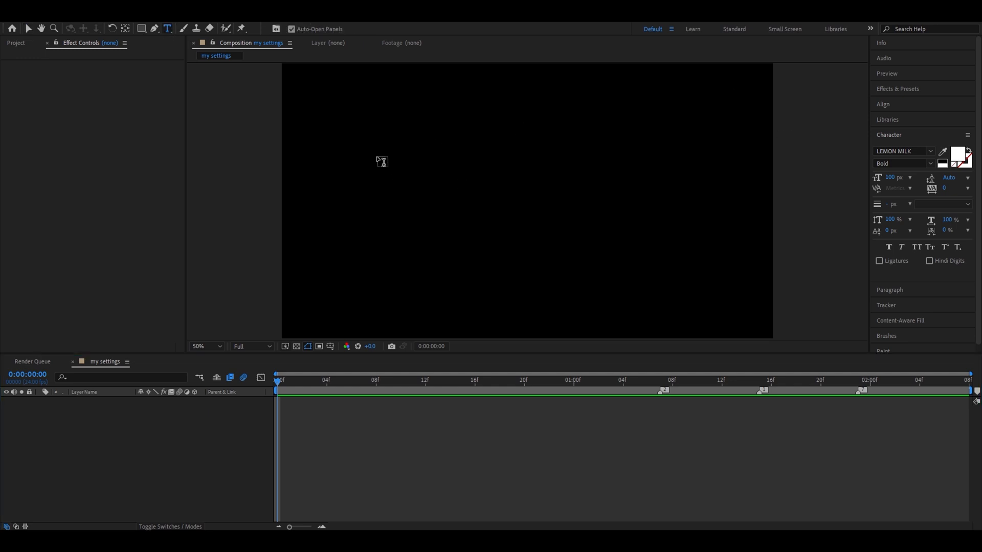
{"action": "mouse_move", "coordinate": [369, 141]}
{"action": "type", "text": "s_stre"}
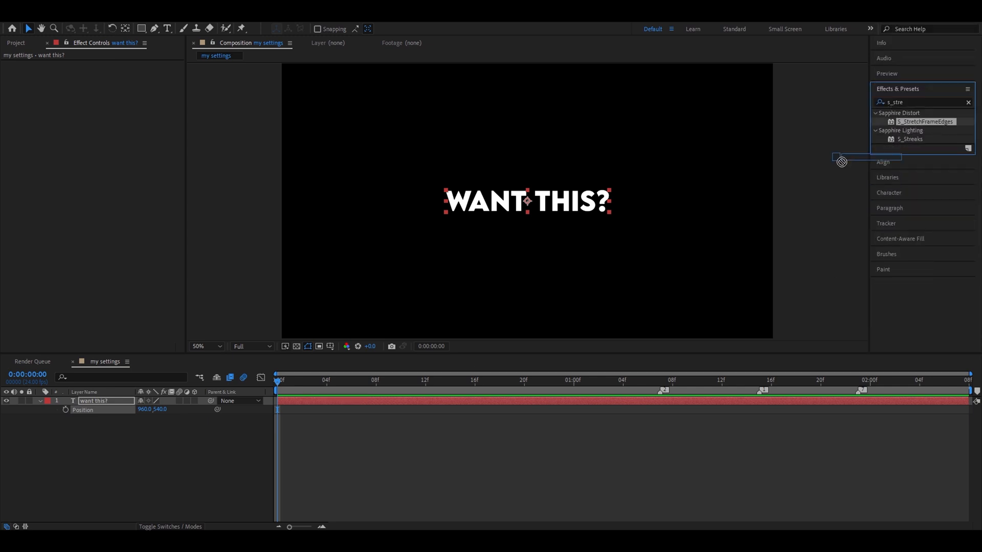
Apply S_StretchFrameEdges to the 'WANT THIS?' text layer.
{"action": "double_click", "coordinate": [925, 122]}
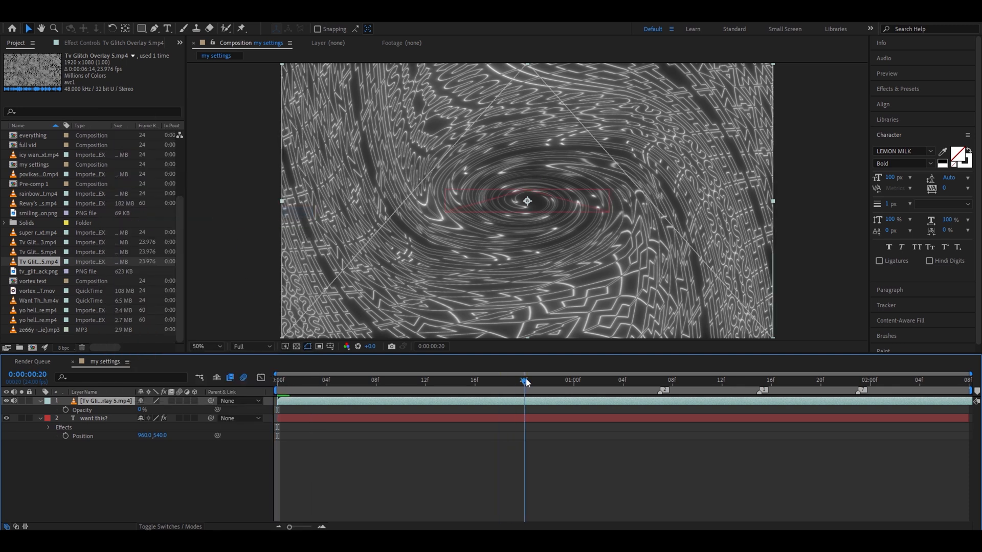
Bring the Tv Glitch Overlay 5.mp4 clip into the timeline above the text.
{"action": "double_click", "coordinate": [142, 409]}
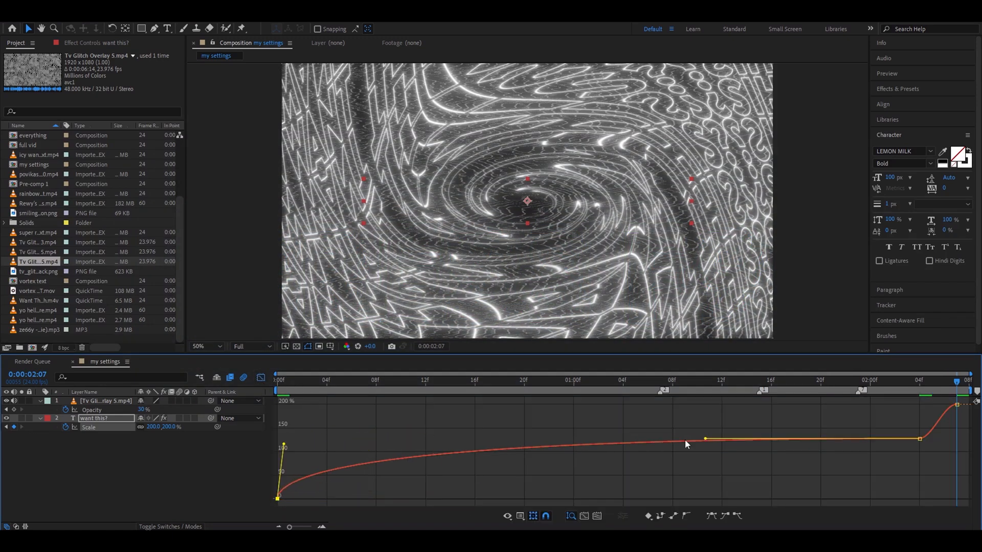
{"action": "mouse_move", "coordinate": [262, 378]}
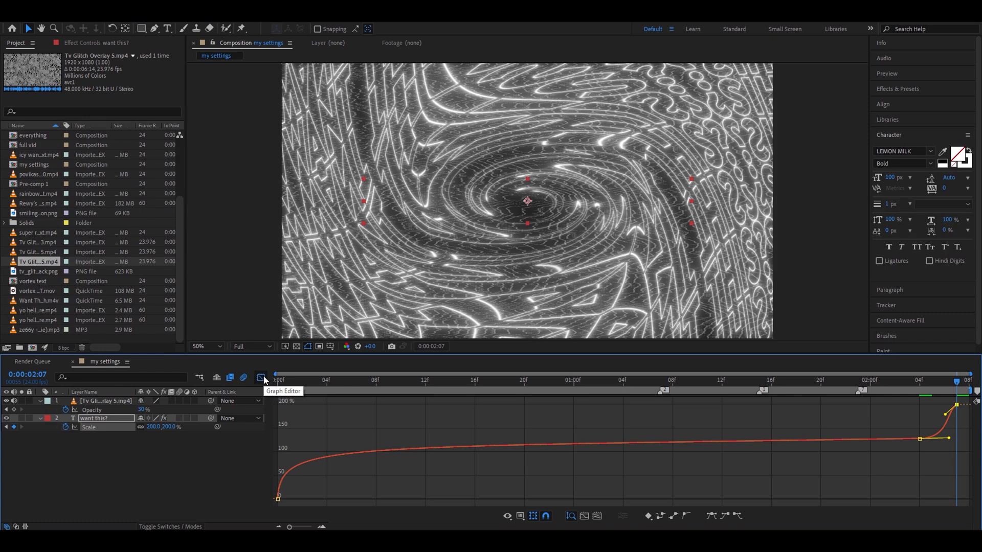
Leave the Graph Editor after shaping the Scale easing to hold then shoot up.
{"action": "left_click", "coordinate": [263, 378]}
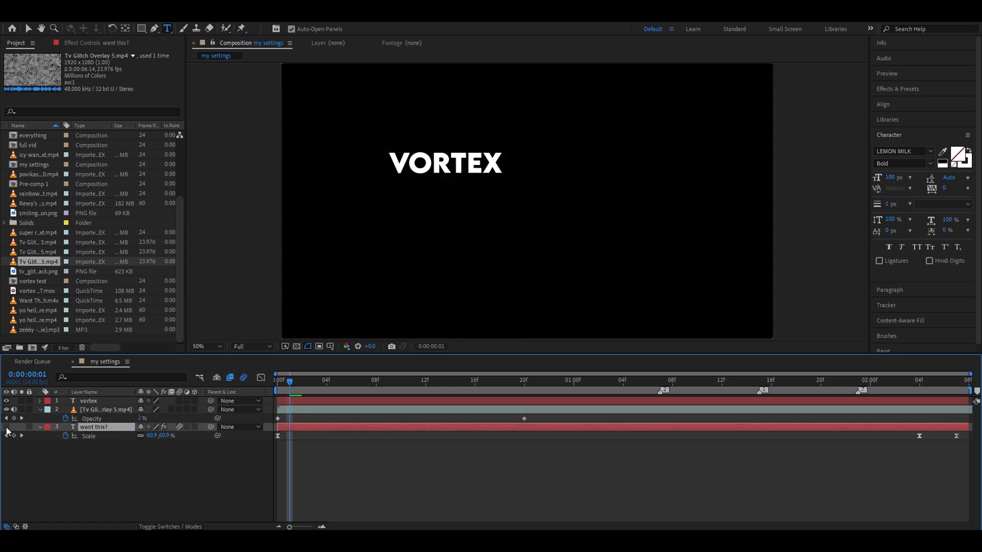
Select the Type tool to create the VORTEX text layer.
{"action": "left_click", "coordinate": [125, 29]}
{"action": "type", "text": "liquif"}
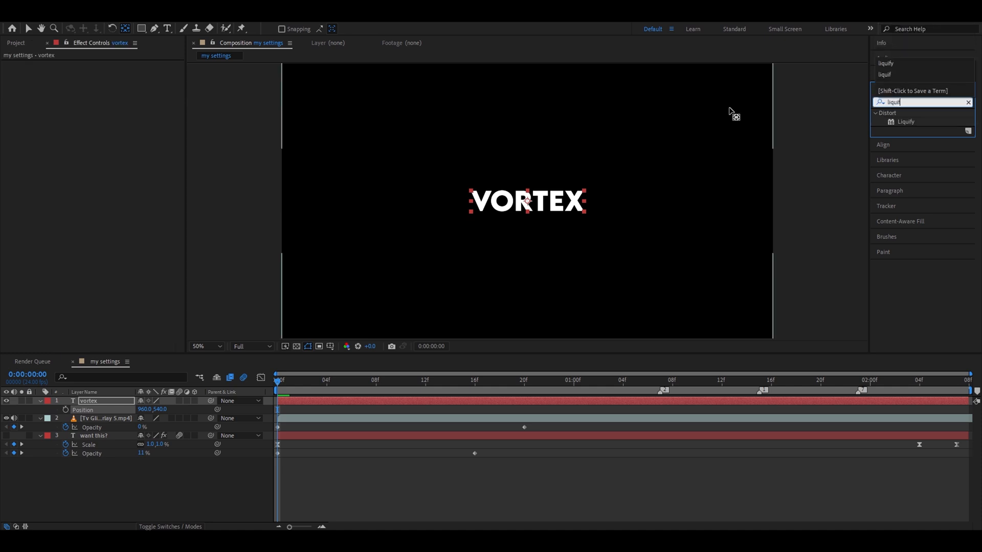
Apply Liquify, brush-warp both ends of VORTEX, and keyframe Distortion Percentage.
{"action": "double_click", "coordinate": [906, 122]}
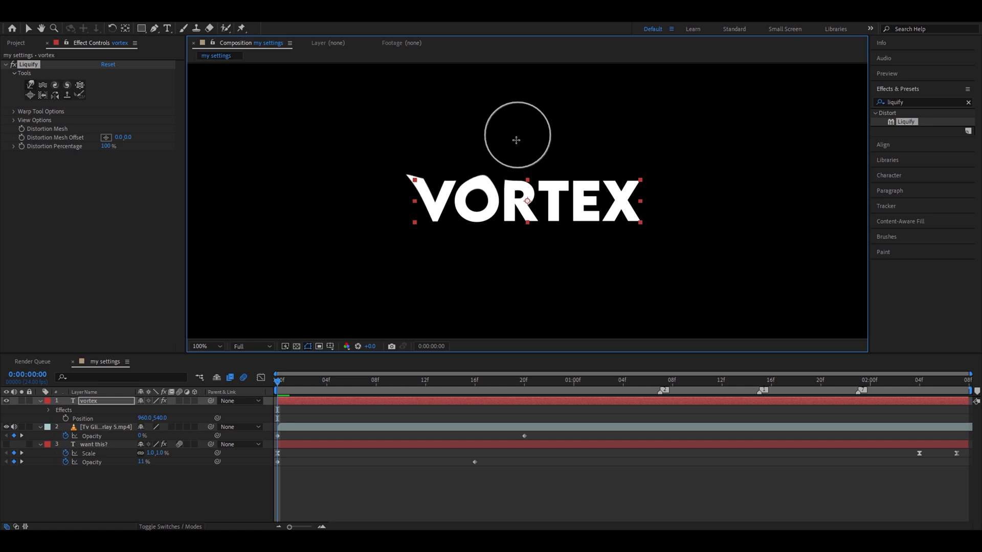
{"action": "left_click_drag", "start_coordinate": [515, 140], "coordinate": [666, 239]}
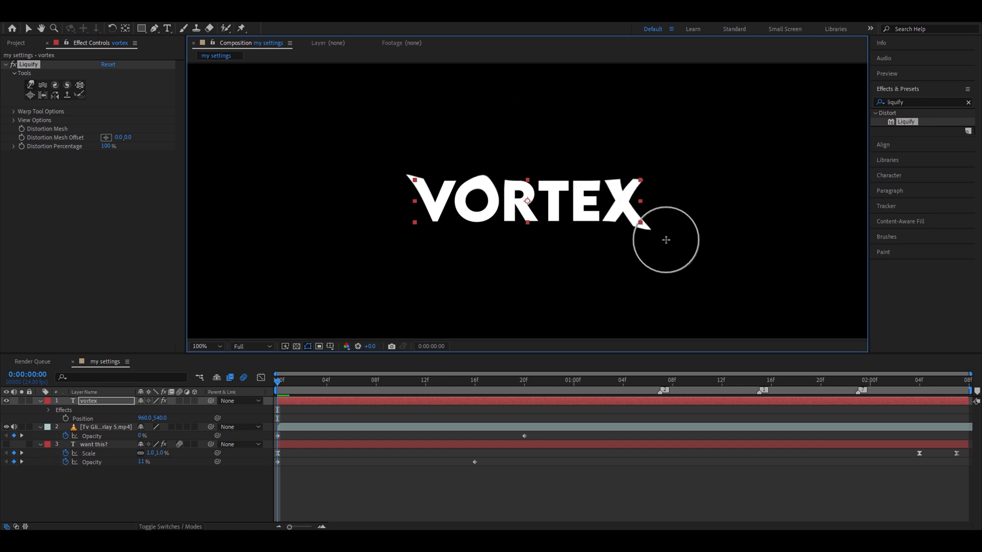
{"action": "left_click_drag", "start_coordinate": [666, 240], "coordinate": [526, 201]}
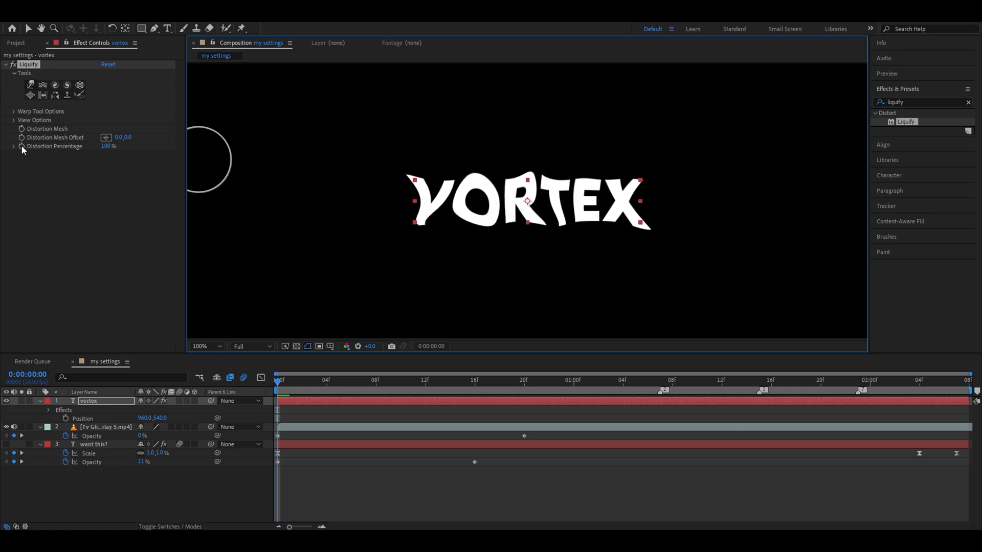
{"action": "left_click", "coordinate": [109, 146]}
{"action": "type", "text": "cc vigne"}
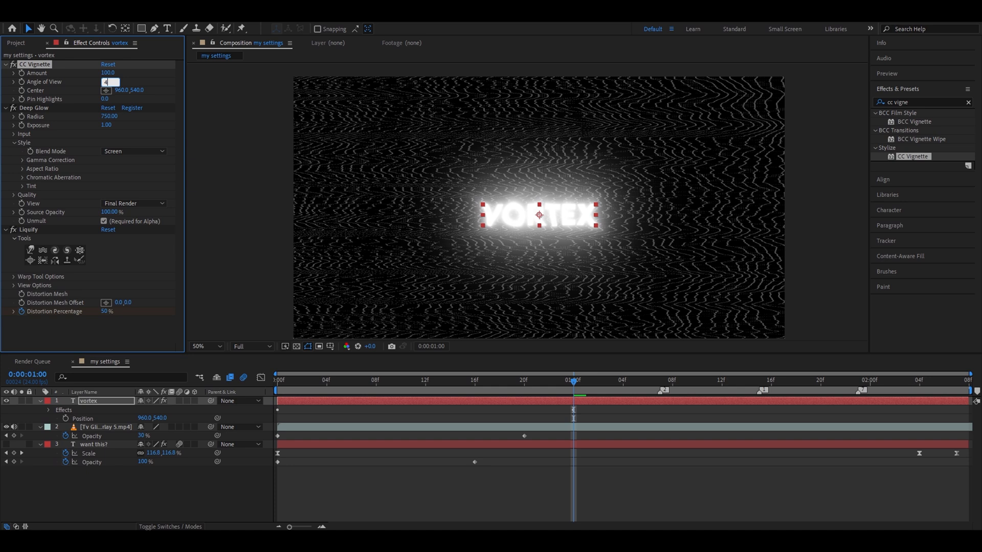
Find Hue/Saturation and brighten the VORTEX layer's Curves tonal line.
{"action": "type", "text": "hu"}
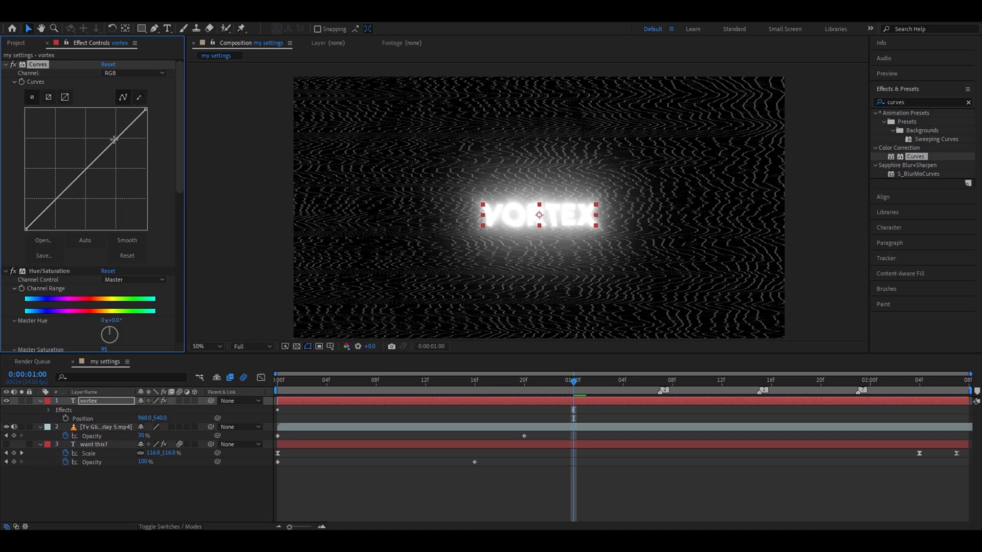
{"action": "left_click_drag", "start_coordinate": [113, 139], "coordinate": [59, 209]}
{"action": "type", "text": "grid"}
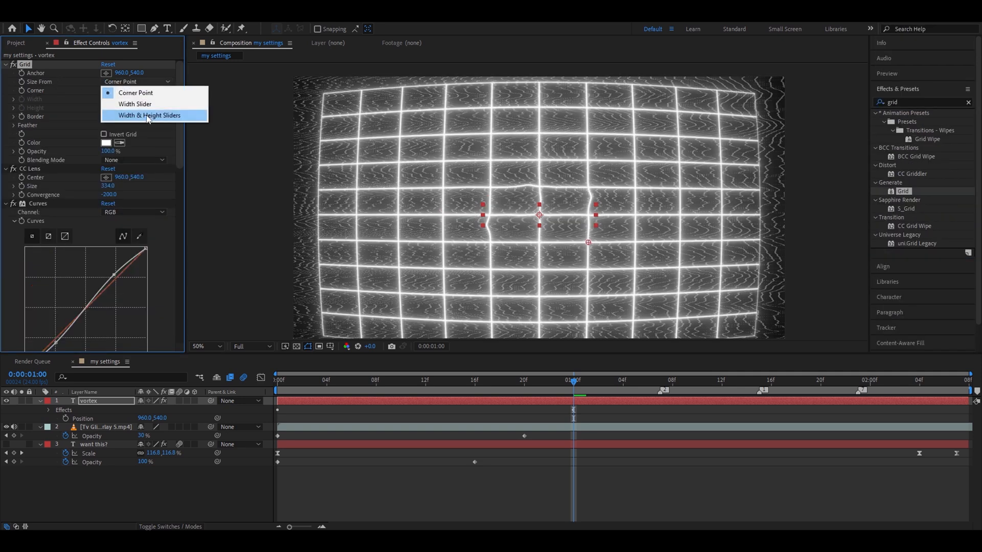
Set Grid to Width & Height Sliders with size 4, border 1 and black colour.
{"action": "left_click", "coordinate": [150, 115]}
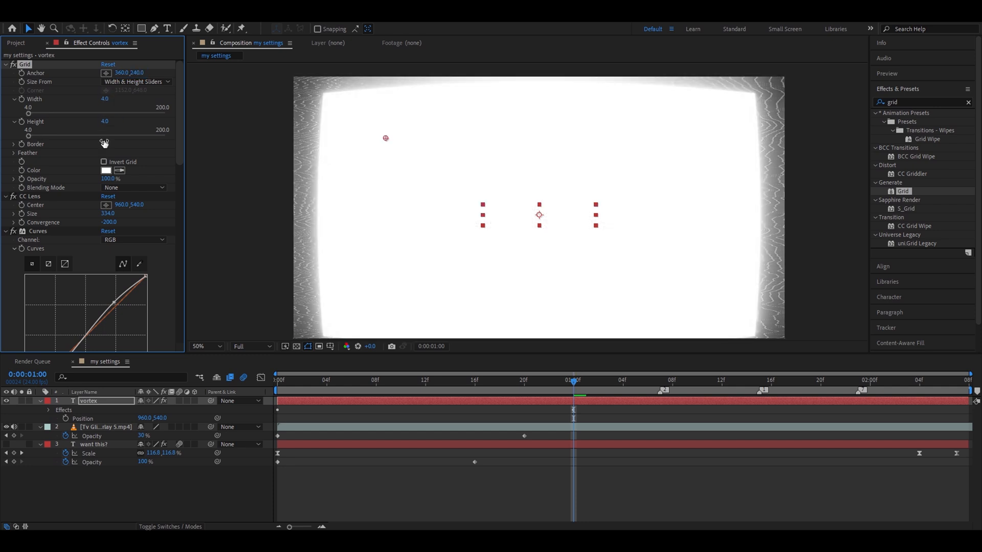
{"action": "left_click", "coordinate": [105, 171]}
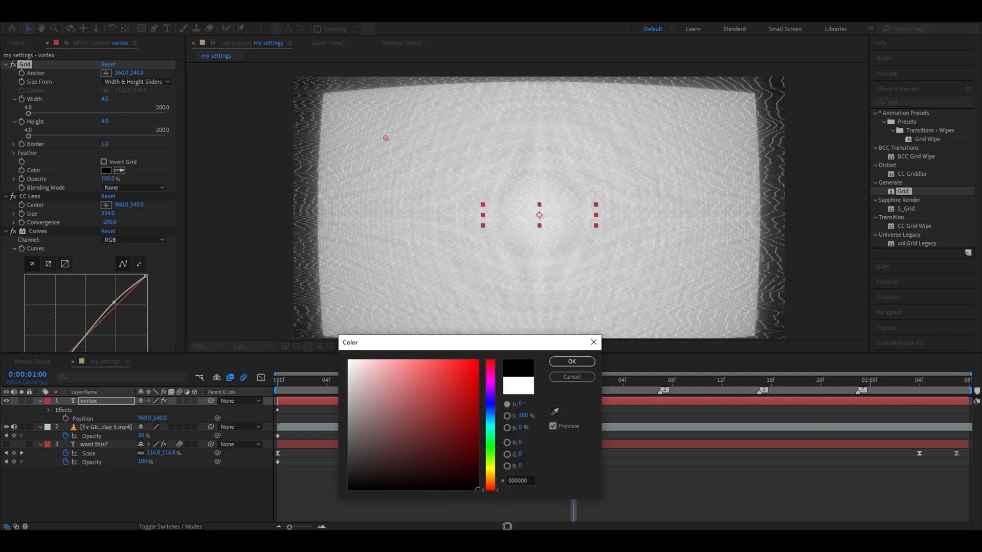
{"action": "left_click", "coordinate": [571, 361]}
{"action": "type", "text": "wave warp"}
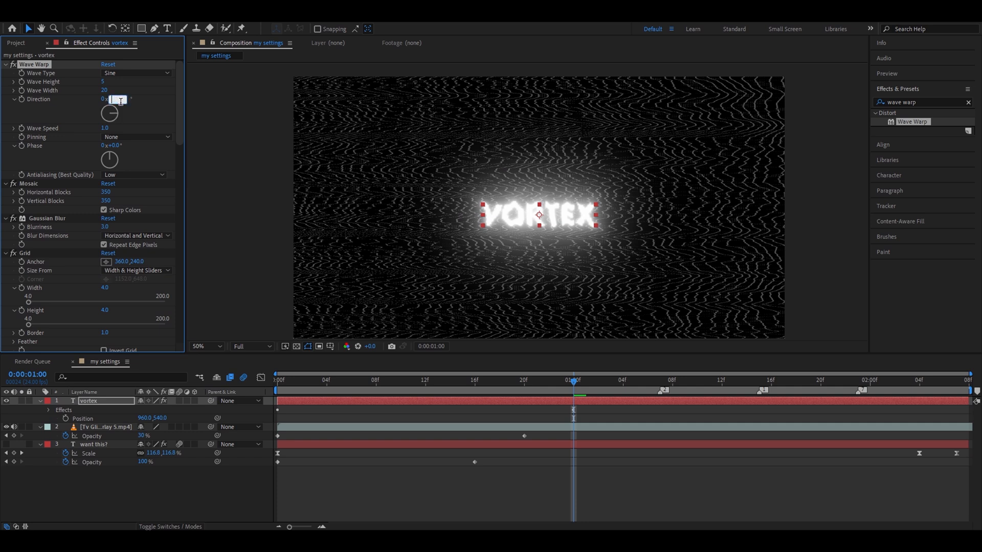
Edit the Wave Warp Direction angle on the VORTEX layer.
{"action": "left_click", "coordinate": [135, 73]}
{"action": "type", "text": "uni.heat"}
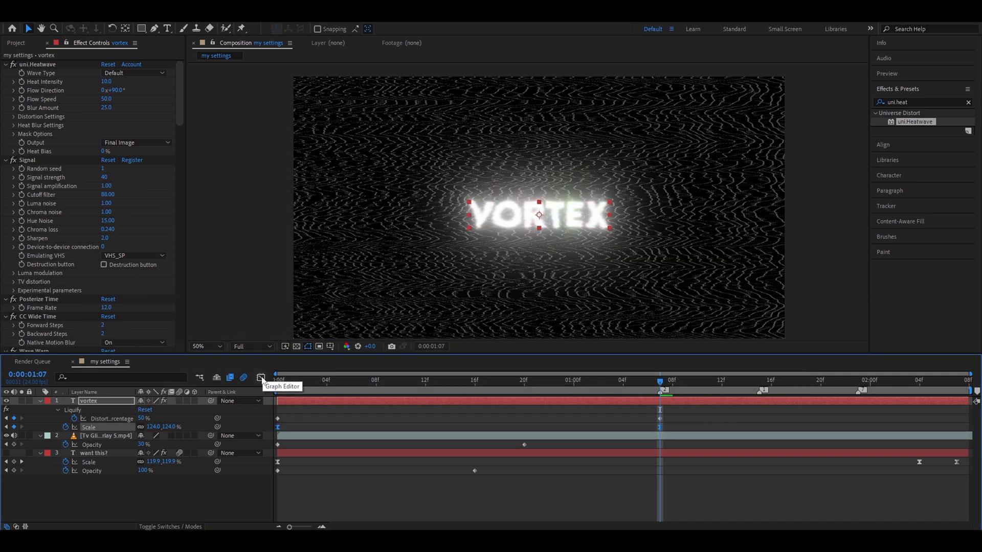
Enter the Graph Editor for the VORTEX Scale and Distortion keyframes.
{"action": "left_click", "coordinate": [261, 375]}
{"action": "type", "text": "s_e"}
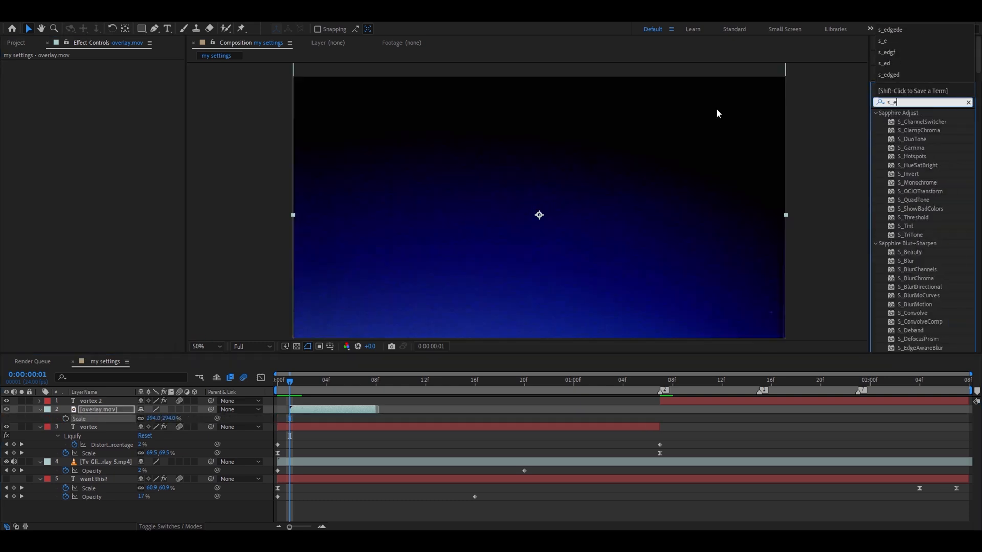
Duplicate overlay.mov into four S_EdgeDetect copies and stagger each one along the timeline.
{"action": "double_click", "coordinate": [917, 122]}
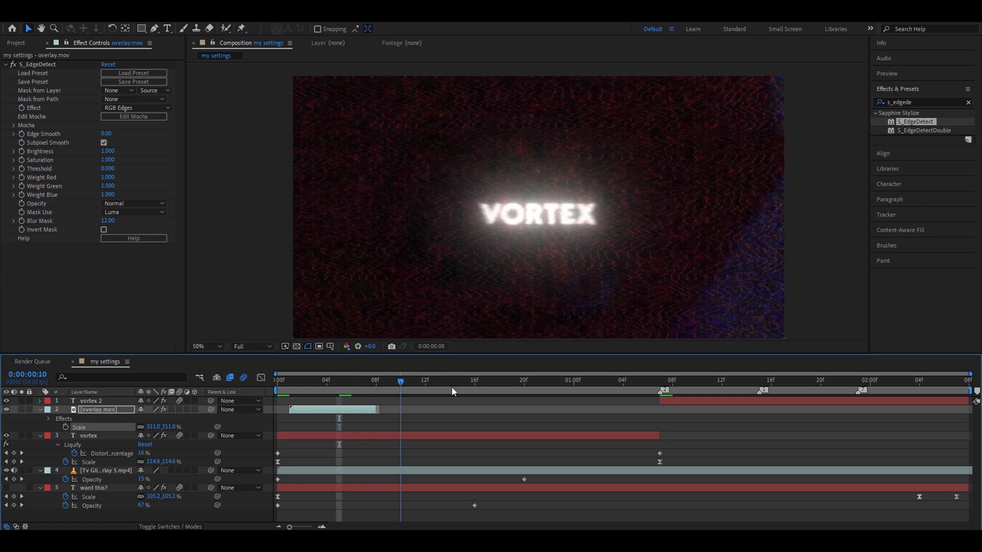
{"action": "left_click", "coordinate": [659, 380]}
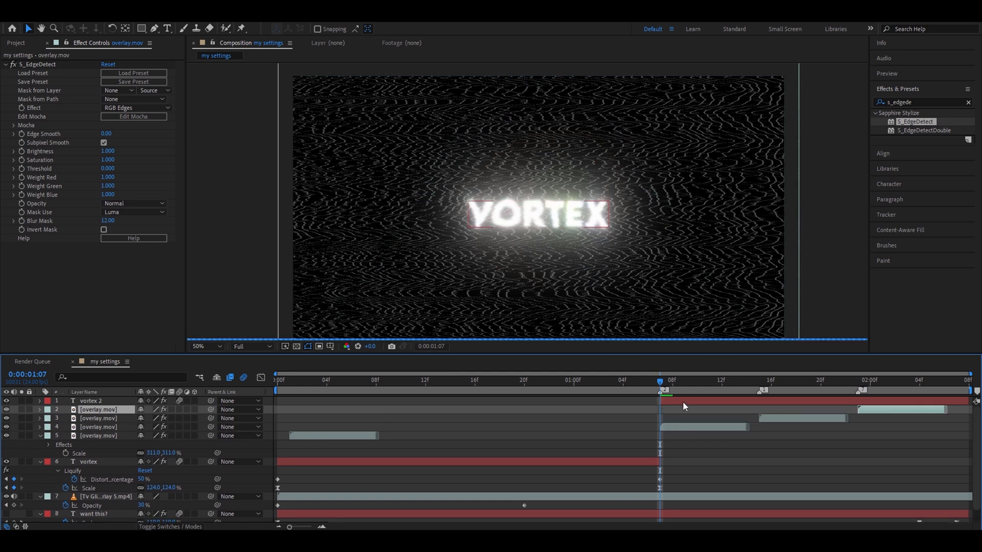
{"action": "left_click", "coordinate": [90, 401]}
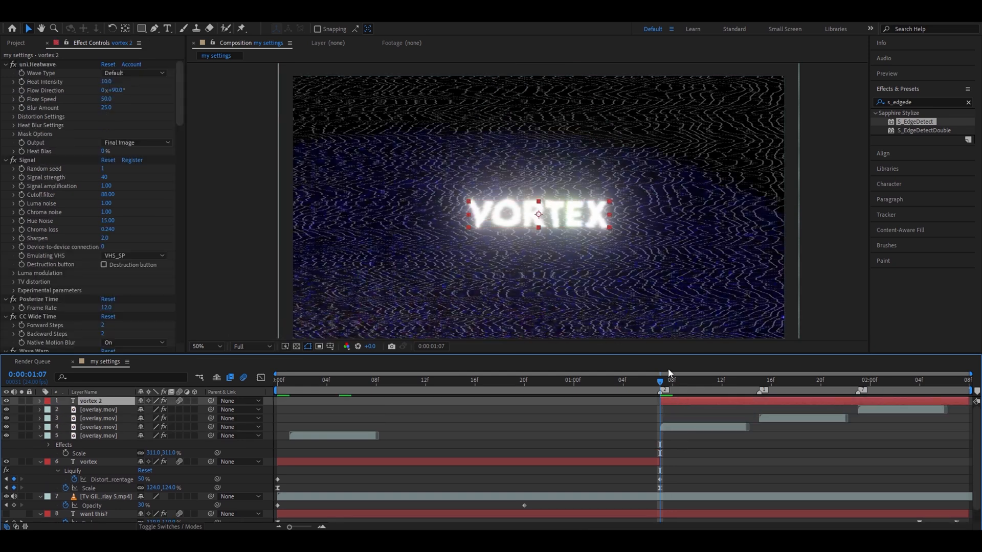
{"action": "left_click", "coordinate": [339, 380]}
{"action": "type", "text": "transform"}
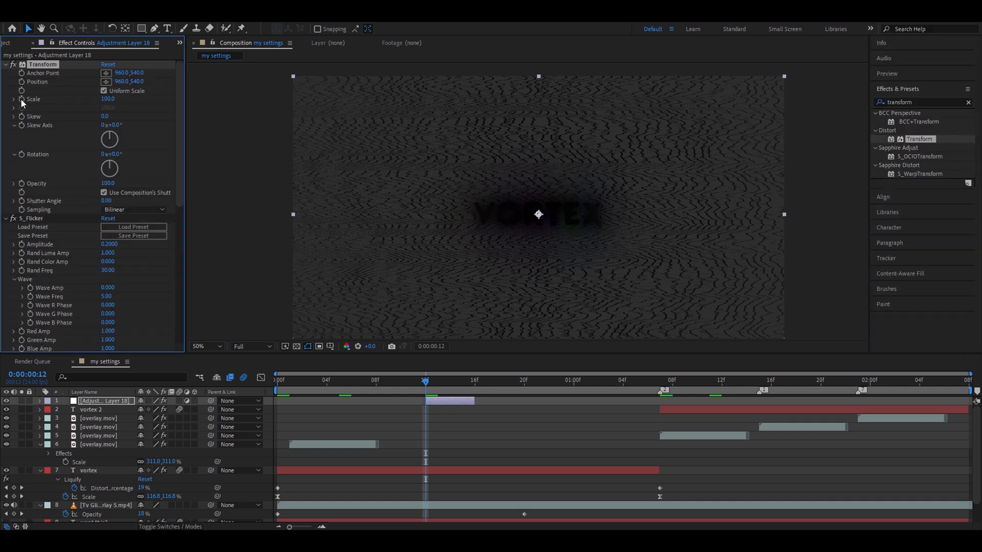
{"action": "mouse_move", "coordinate": [21, 93]}
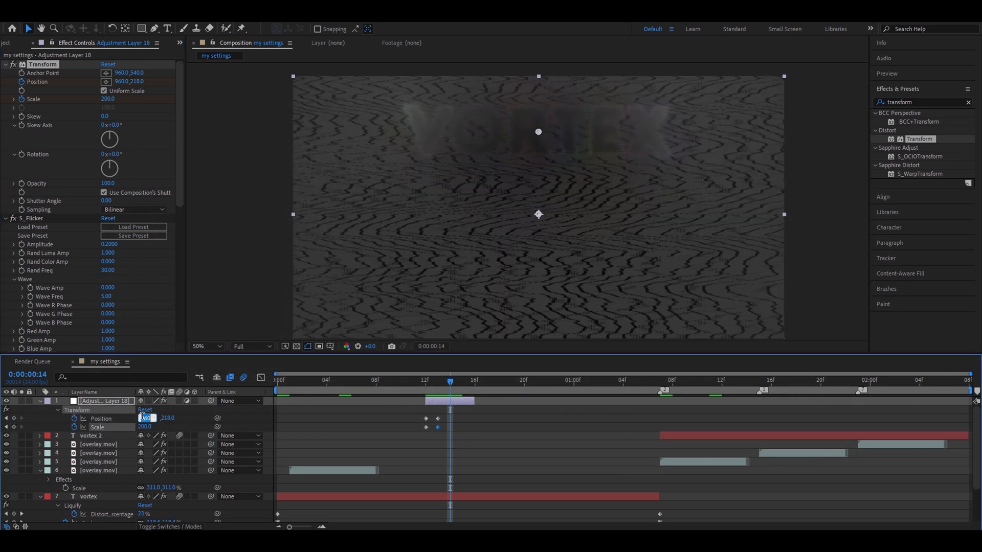
Keyframe the adjustment layer's Transform Position to 1228 with Scale doubled to 200.
{"action": "type", "text": "1228.0"}
{"action": "left_click", "coordinate": [923, 102]}
{"action": "type", "text": "bcc dama"}
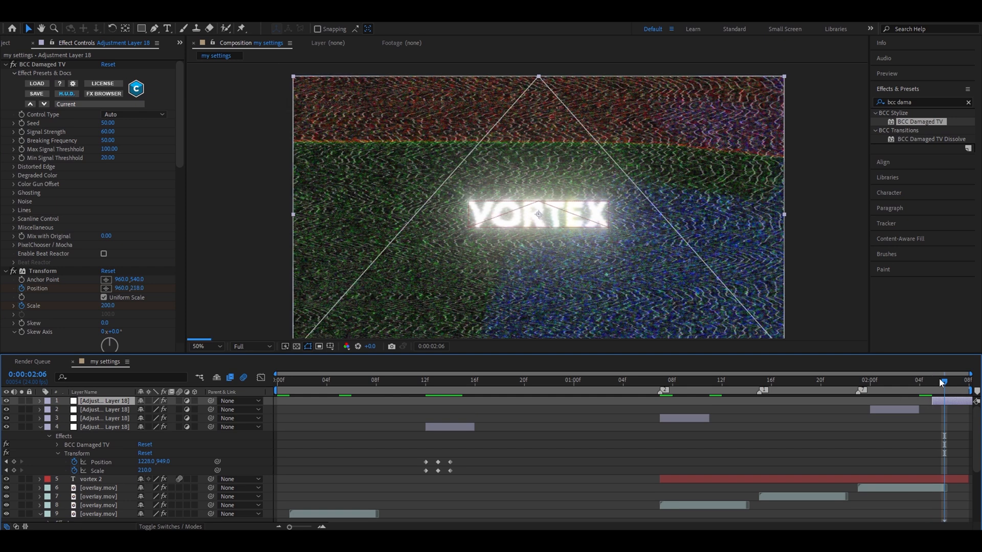
Place a duplicated glitch adjustment layer at another point in the timeline.
{"action": "left_click", "coordinate": [710, 381]}
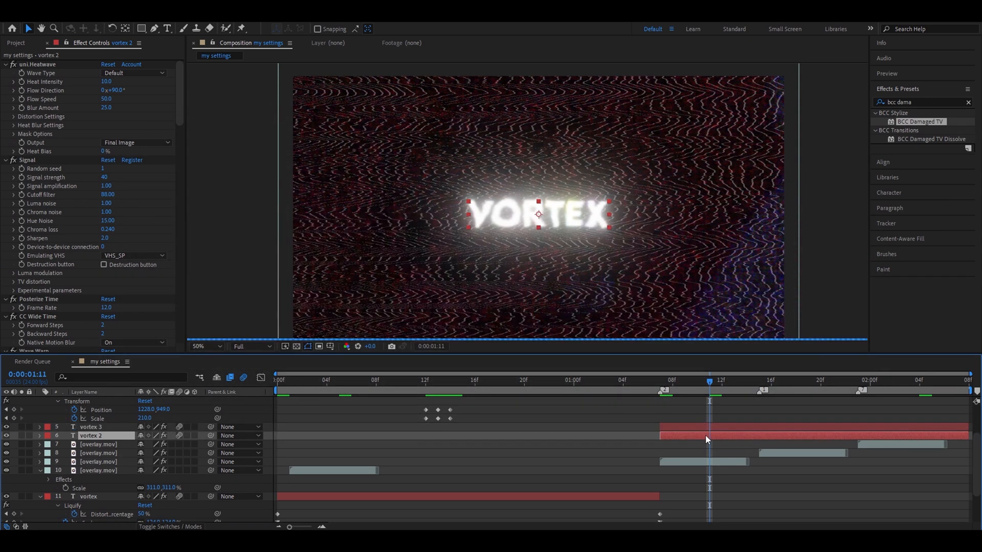
Warp vortex 2 with CC Lens at 150% and set vortex 3's Scale to 200,200.
{"action": "left_click", "coordinate": [167, 29]}
{"action": "type", "text": "cc lens"}
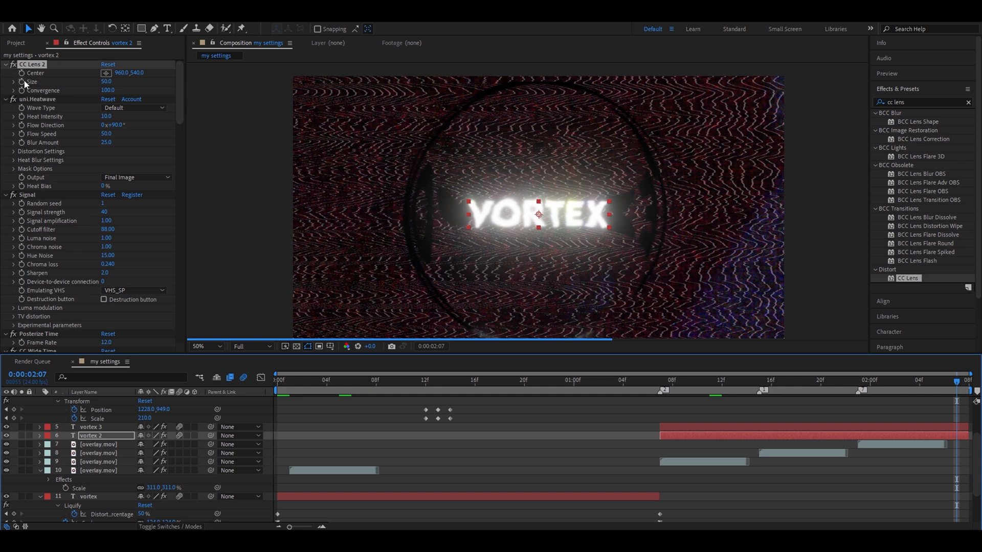
{"action": "left_click", "coordinate": [106, 82]}
{"action": "type", "text": "89"}
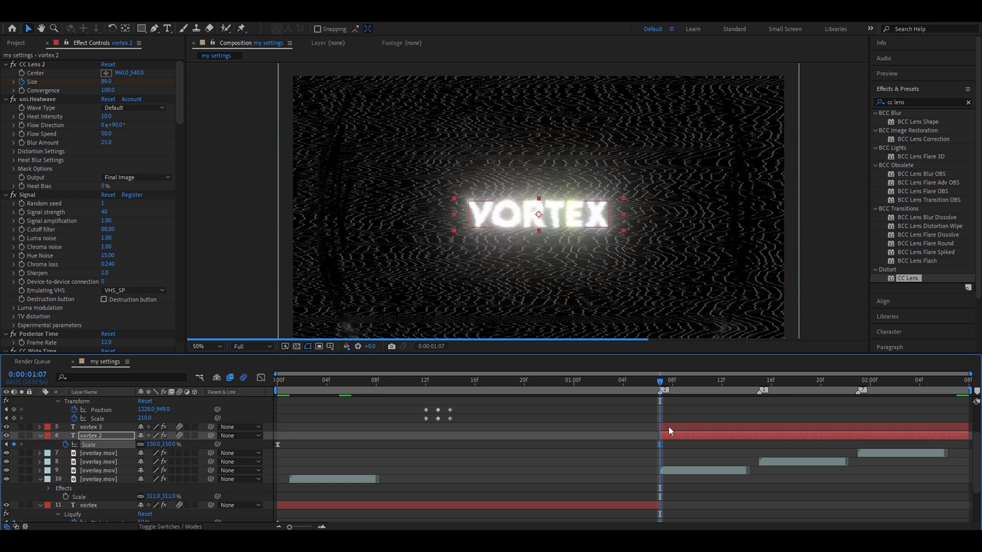
{"action": "left_click", "coordinate": [91, 427]}
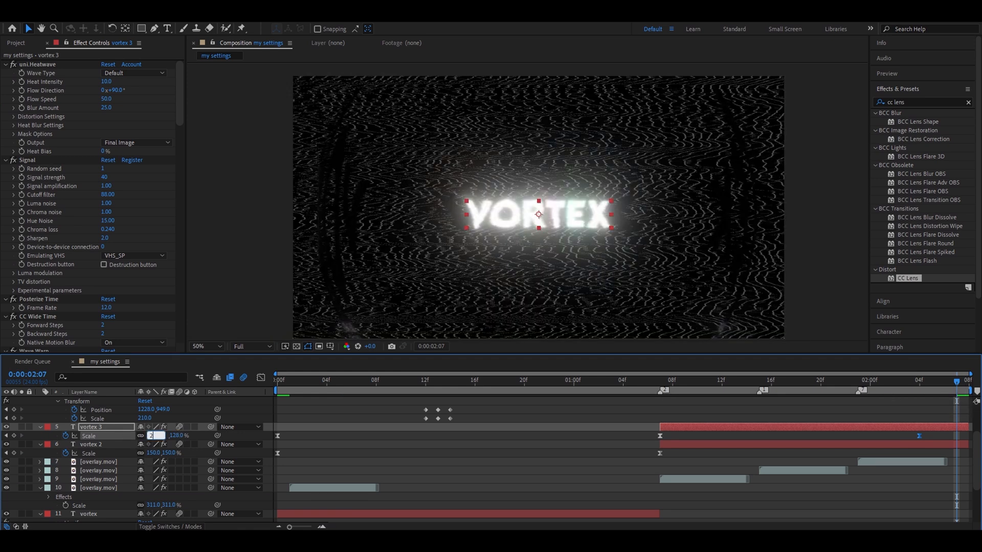
{"action": "type", "text": "200.0,200.0 %"}
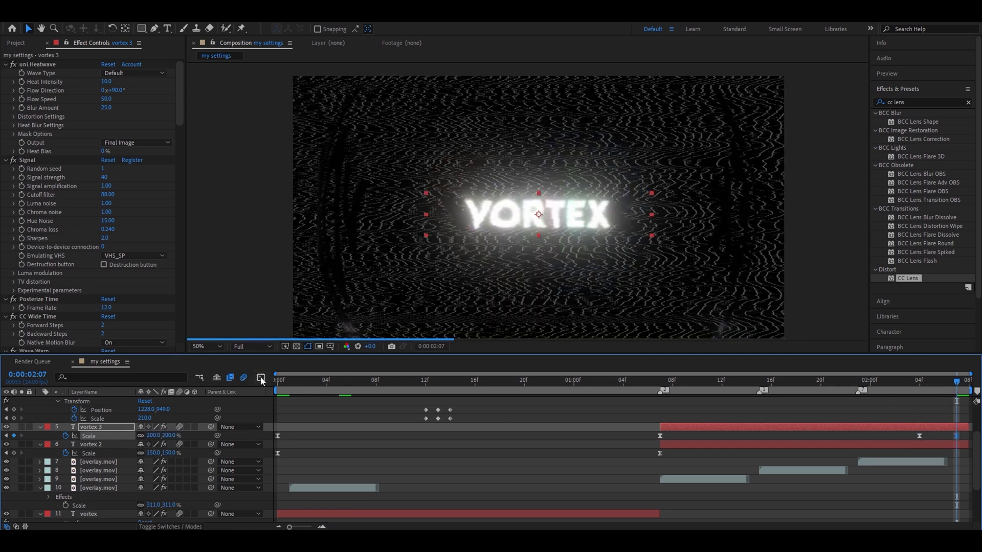
{"action": "left_click", "coordinate": [261, 379]}
{"action": "type", "text": "motion tile"}
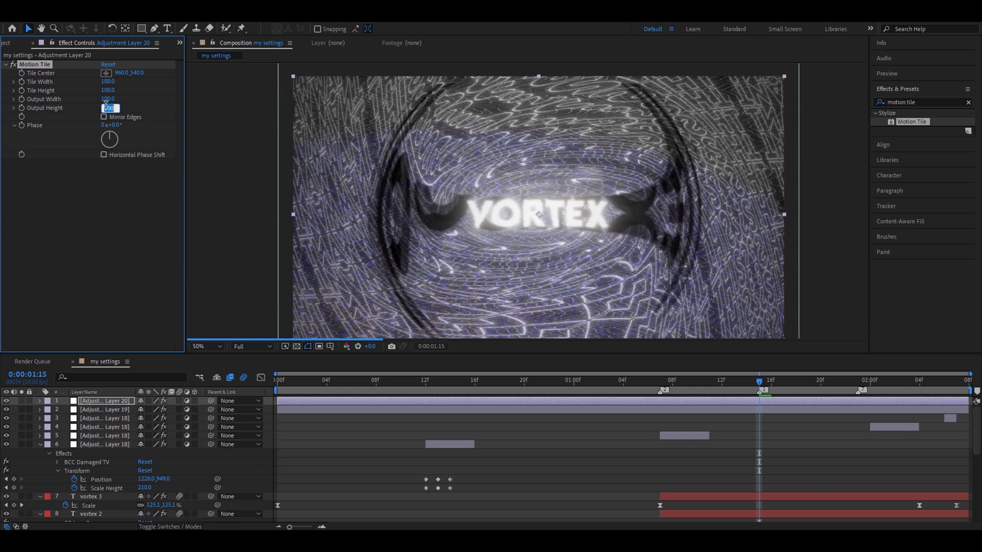
Raise Motion Tile's Output Height so the tiled frame extends past the comp edges.
{"action": "left_click", "coordinate": [111, 107]}
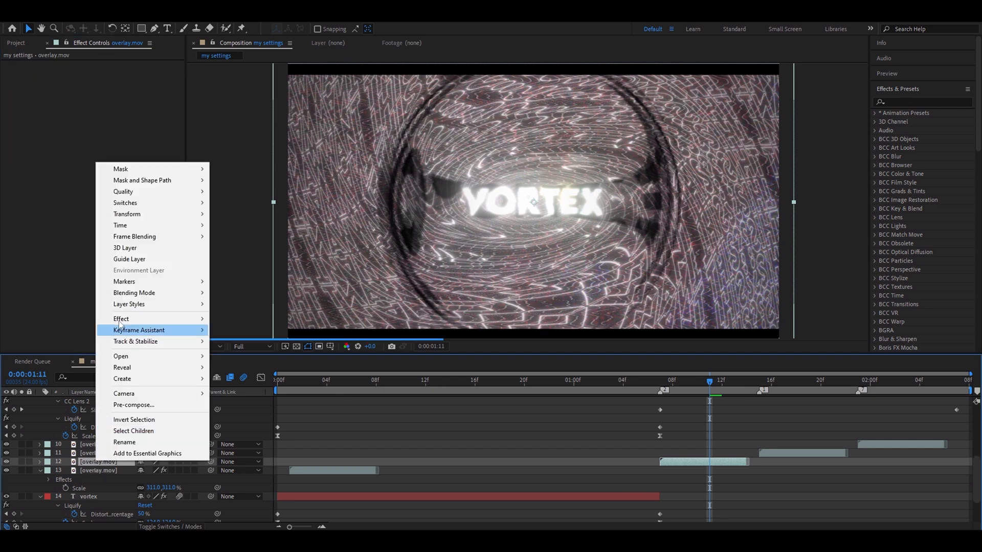
{"action": "mouse_move", "coordinate": [133, 293]}
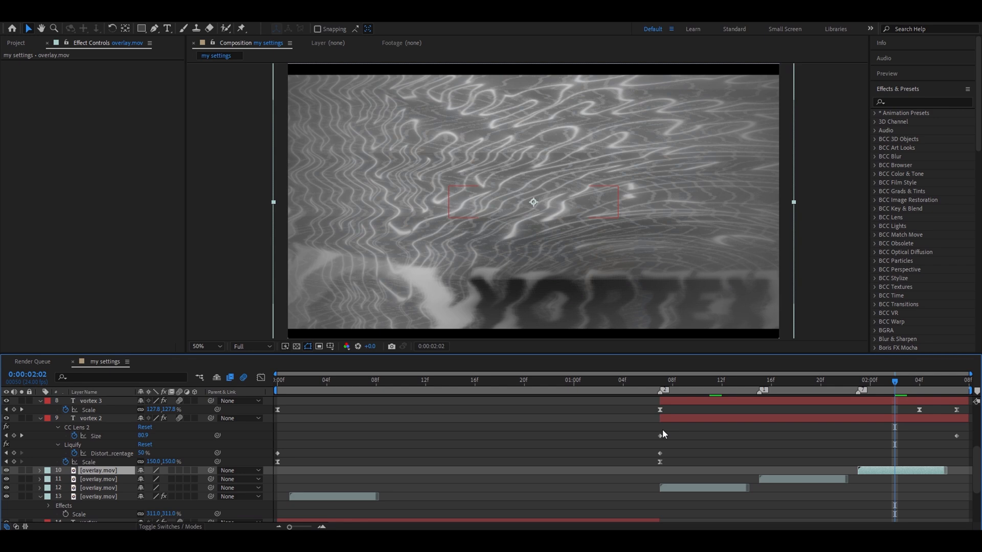
Place vortex TEXT.mov on top and give Adjustment Layer 21 the Halloween_Effect_4 preset.
{"action": "left_click", "coordinate": [400, 380]}
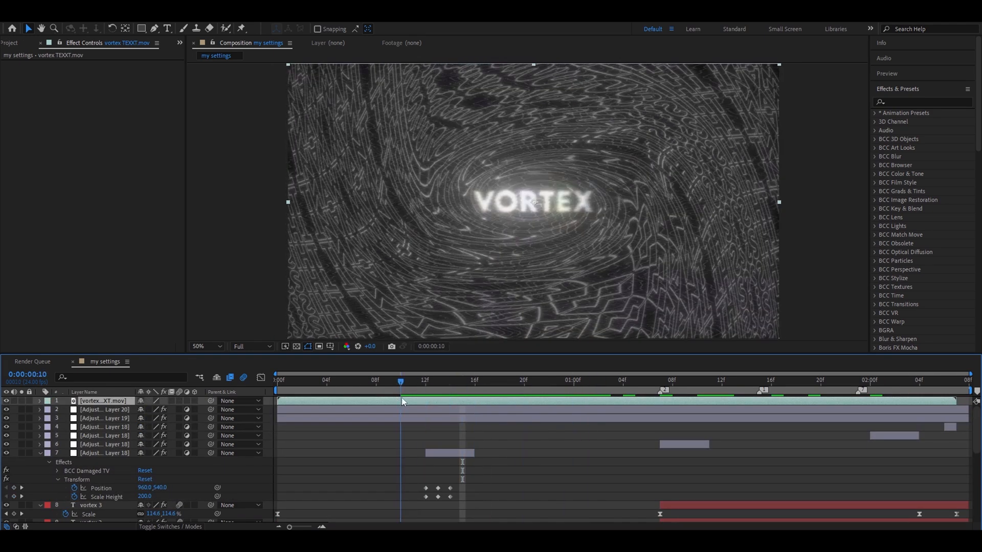
{"action": "left_click", "coordinate": [474, 381]}
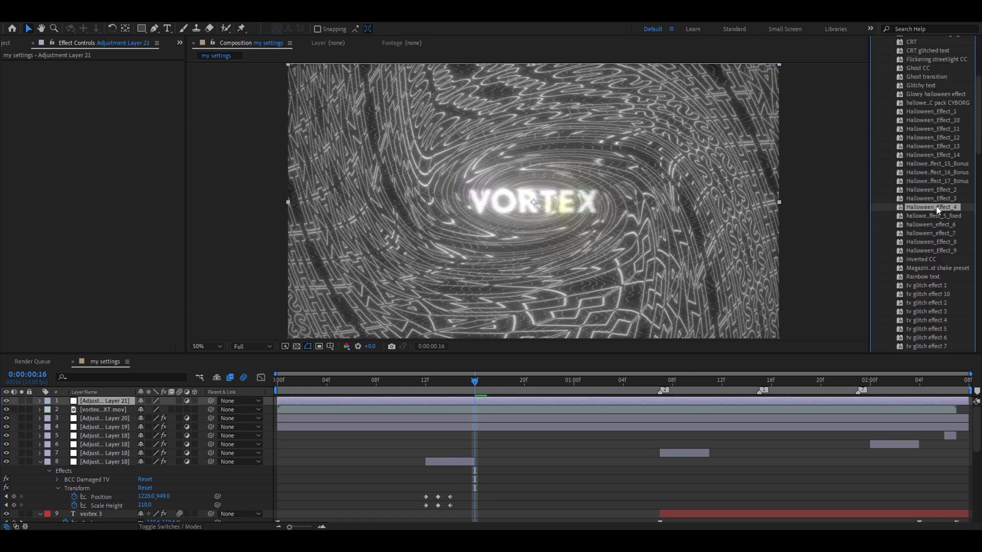
{"action": "left_click", "coordinate": [549, 381]}
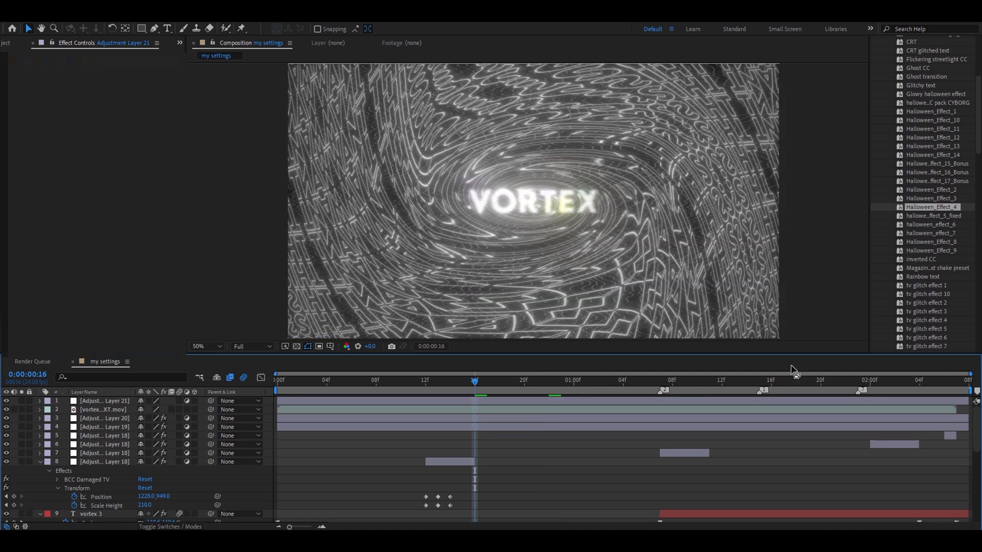
{"action": "mouse_move", "coordinate": [941, 298]}
{"action": "type", "text": "halloween"}
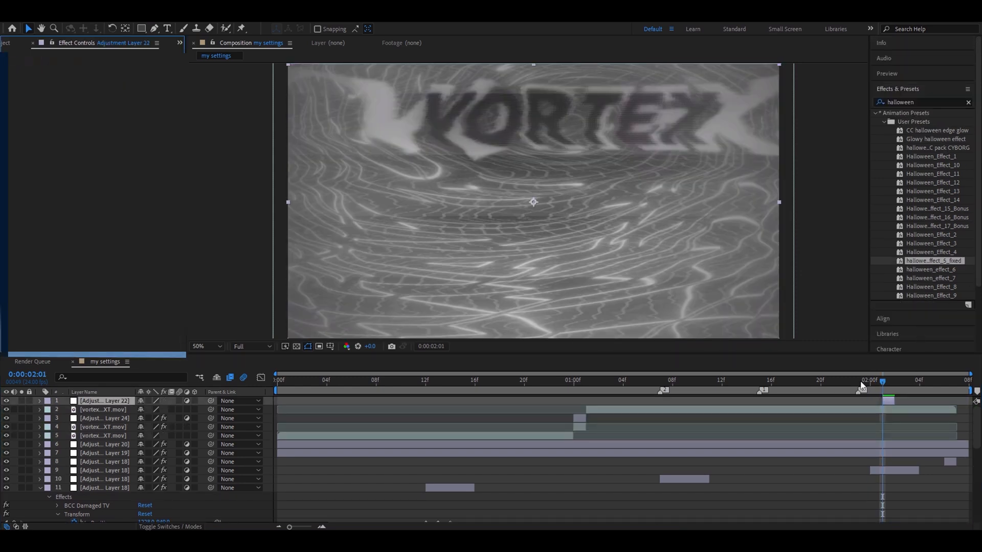
{"action": "mouse_move", "coordinate": [882, 383]}
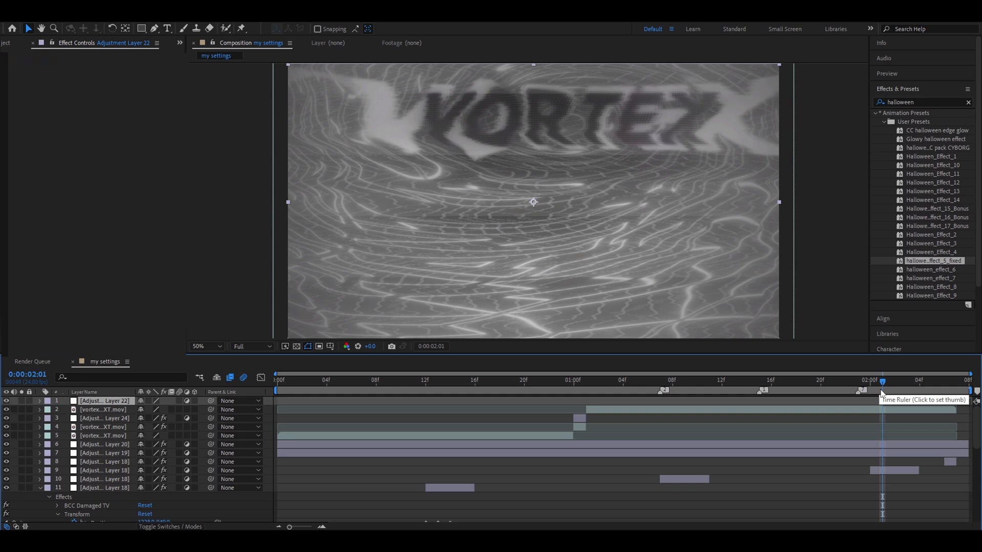